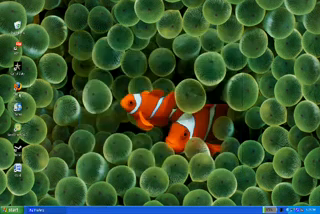
Run airserv-ng in the prompt so it starts serving the wireless card
{"action": "left_click", "coordinate": [8, 202]}
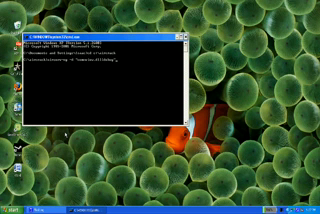
{"action": "key", "text": "Return"}
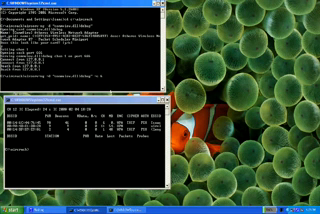
Rerun airodump-ng restricted to channel 6 and let it list nearby networks
{"action": "key", "text": "Return"}
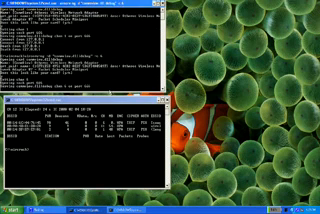